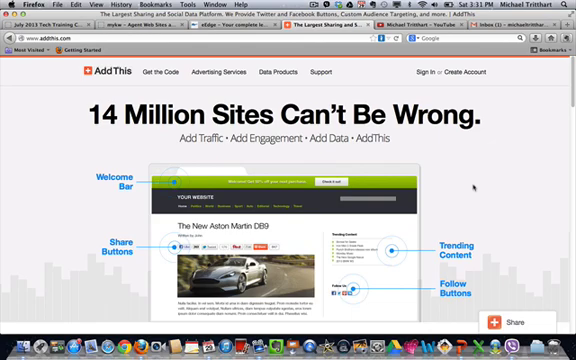
scroll(down, 3)
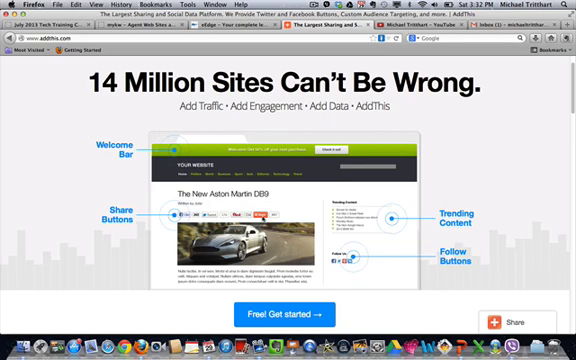
mouse_move(465, 145)
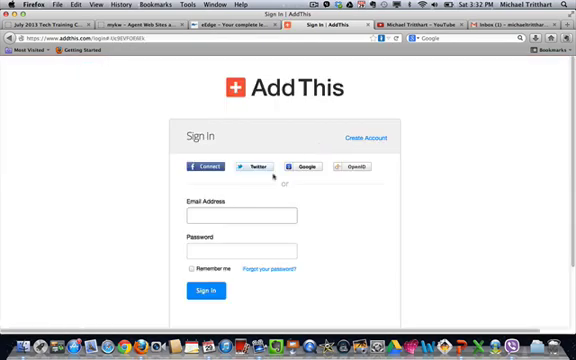
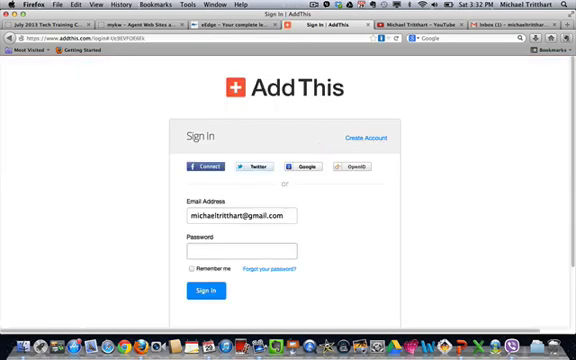
text(password)
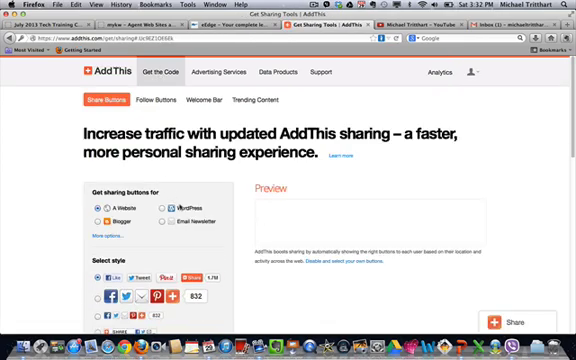
scroll(down, 3)
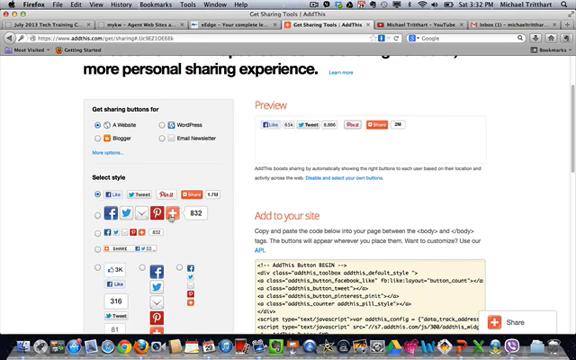
scroll(down, 3)
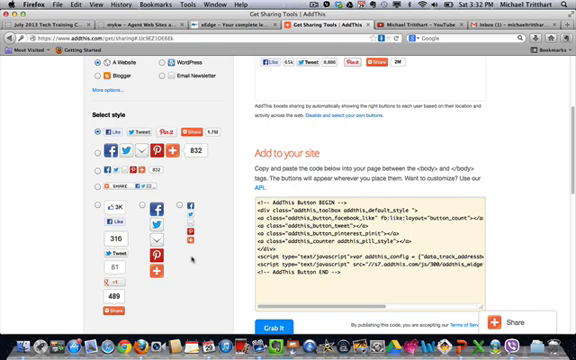
scroll(down, 3)
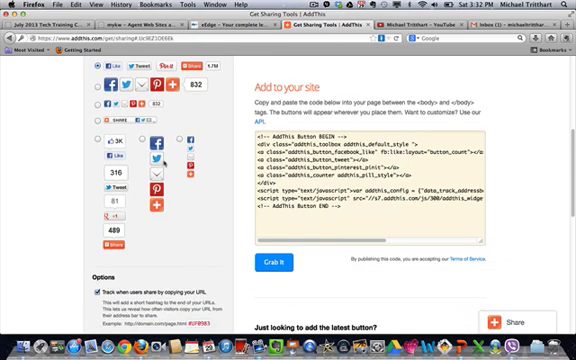
mouse_move(135, 143)
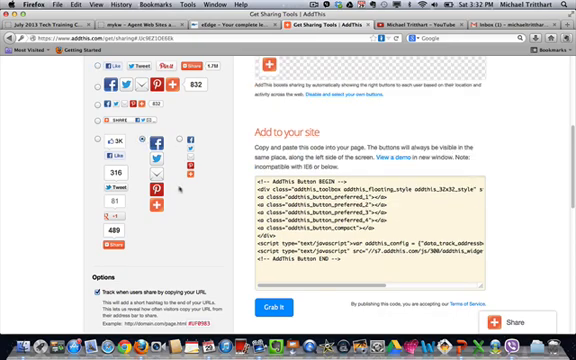
scroll(down, 3)
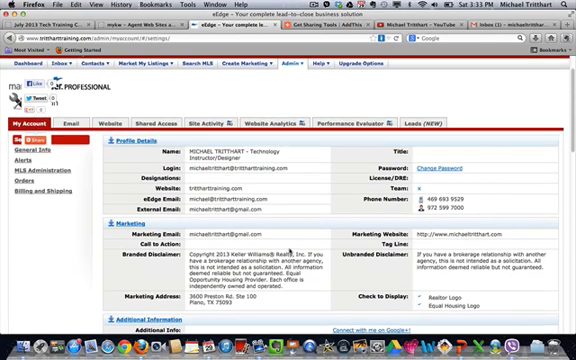
scroll(down, 3)
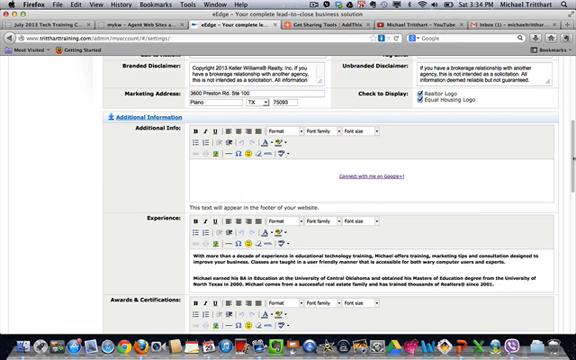
scroll(down, 3)
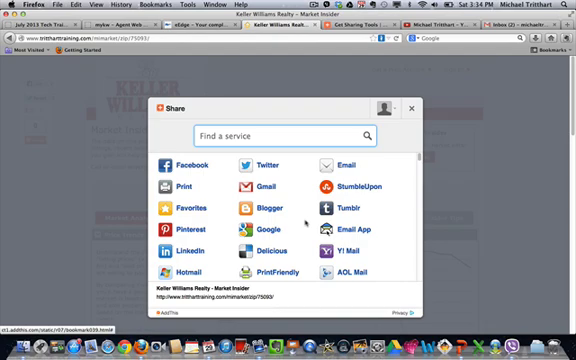
scroll(down, 3)
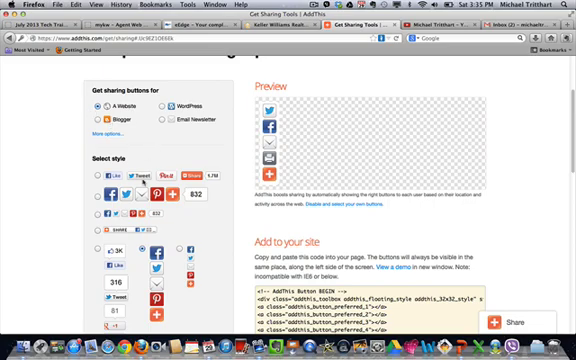
scroll(down, 3)
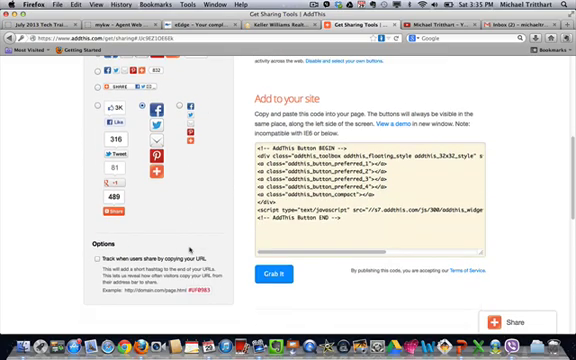
scroll(down, 3)
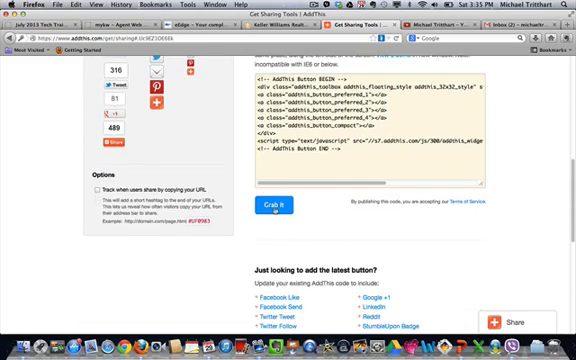